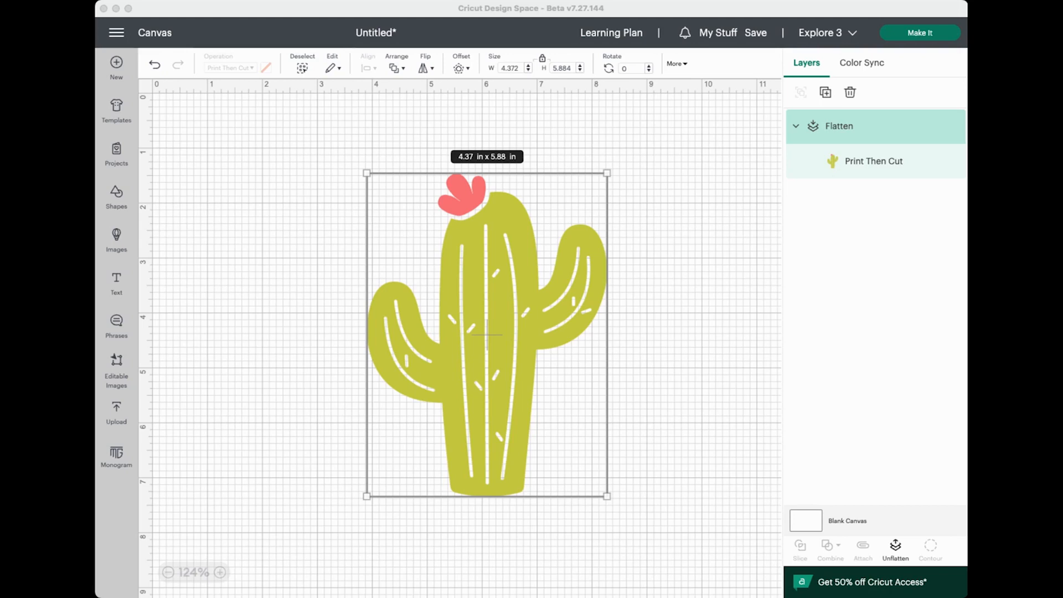
mouse_move(581, 303)
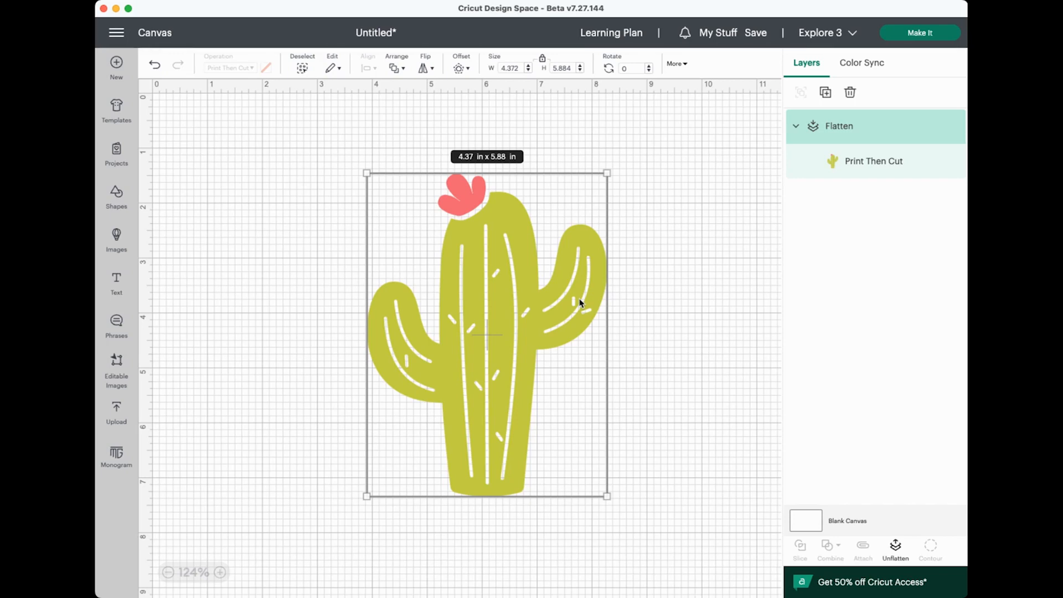
mouse_move(117, 32)
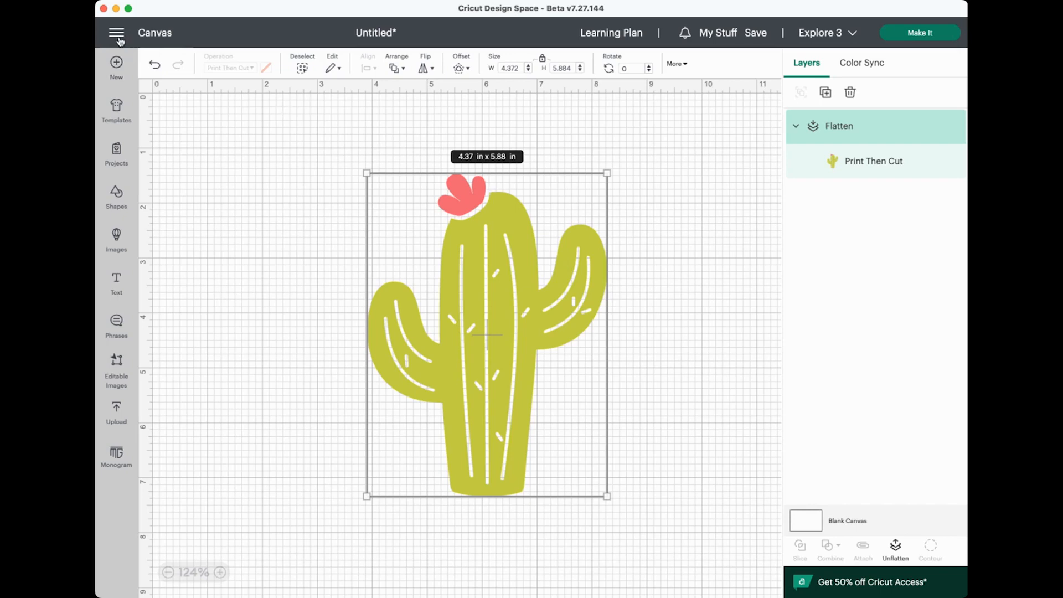
- Open the Design Space settings from the account menu, then close them
click(116, 32)
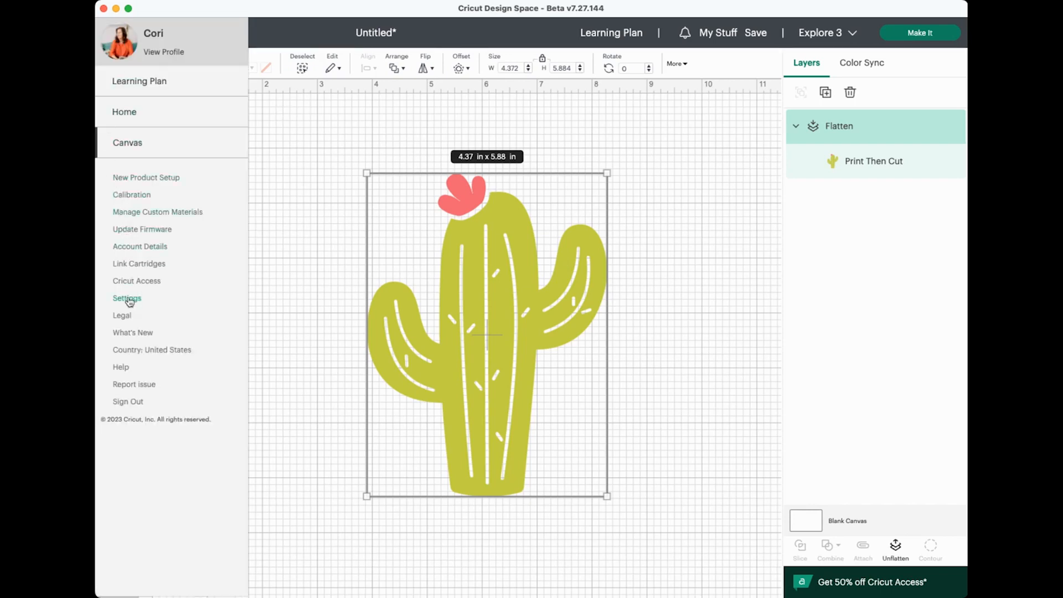
click(127, 298)
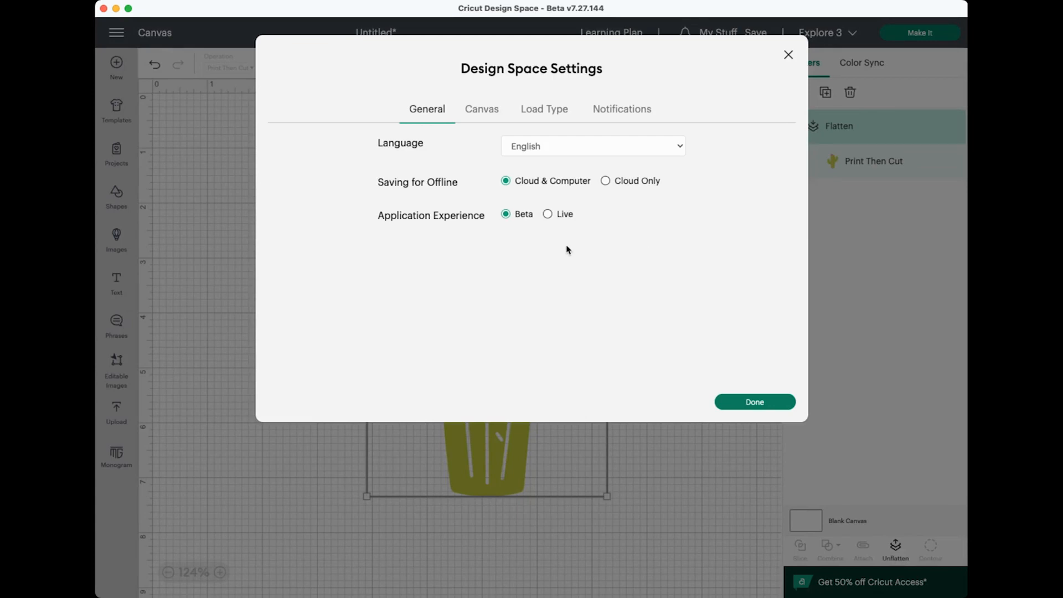
mouse_move(756, 410)
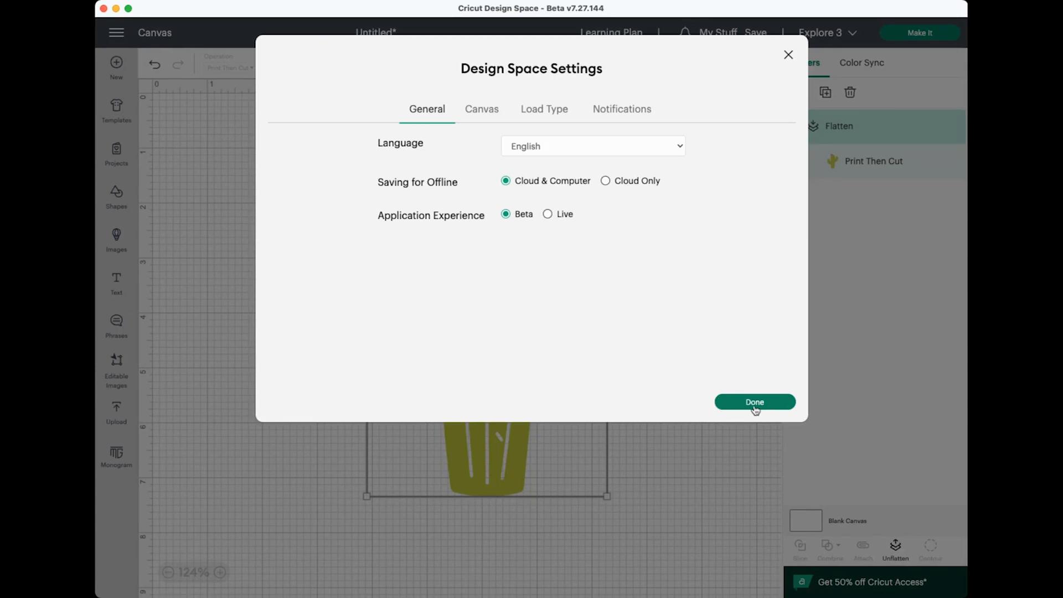
click(755, 401)
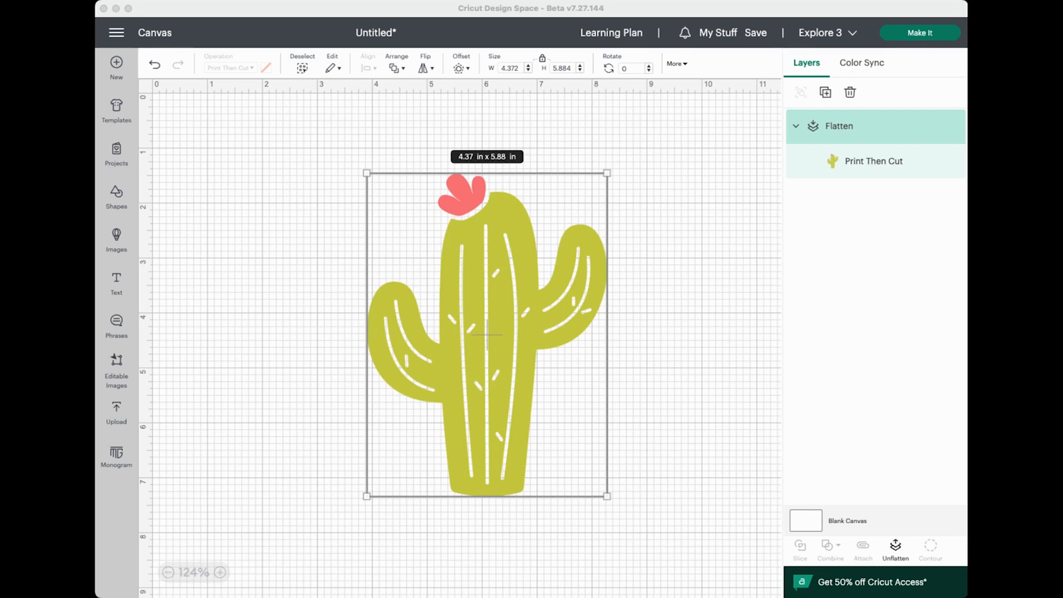
- Preview the cactus on the mat, move it lower-left, and return to the canvas
click(920, 32)
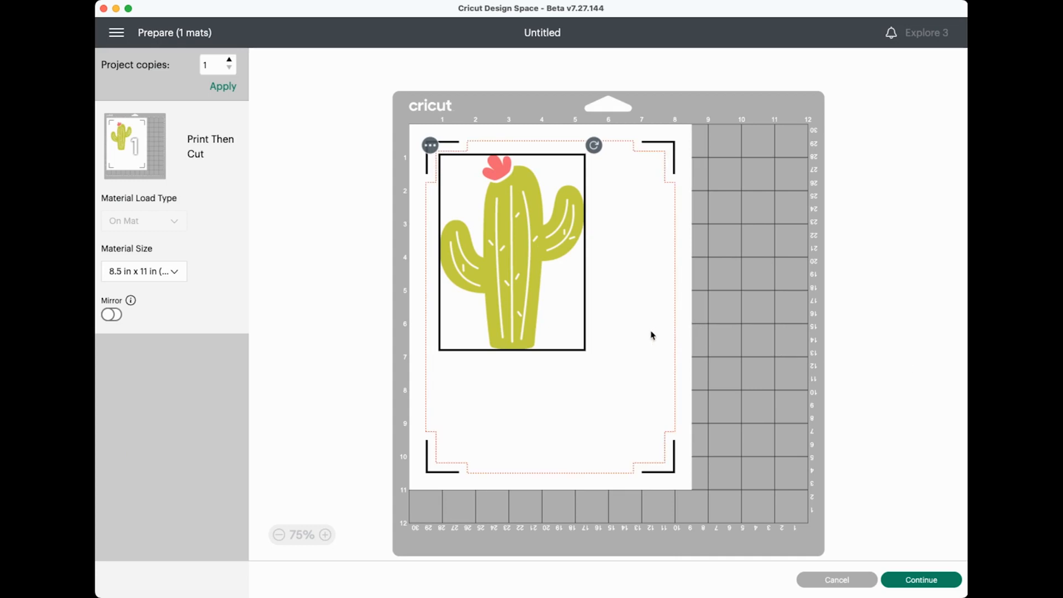
mouse_move(635, 254)
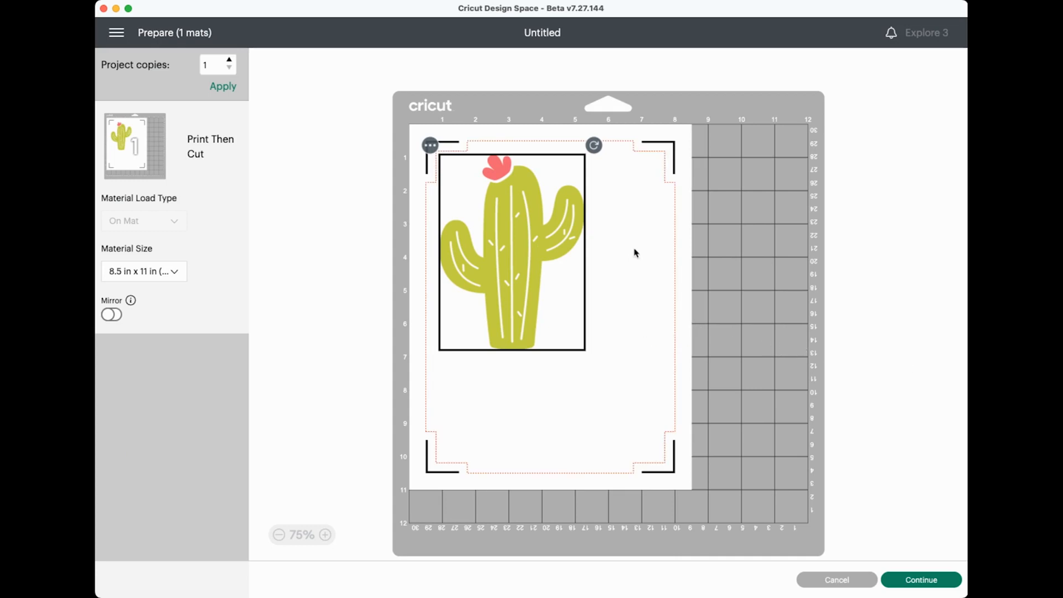
mouse_move(640, 469)
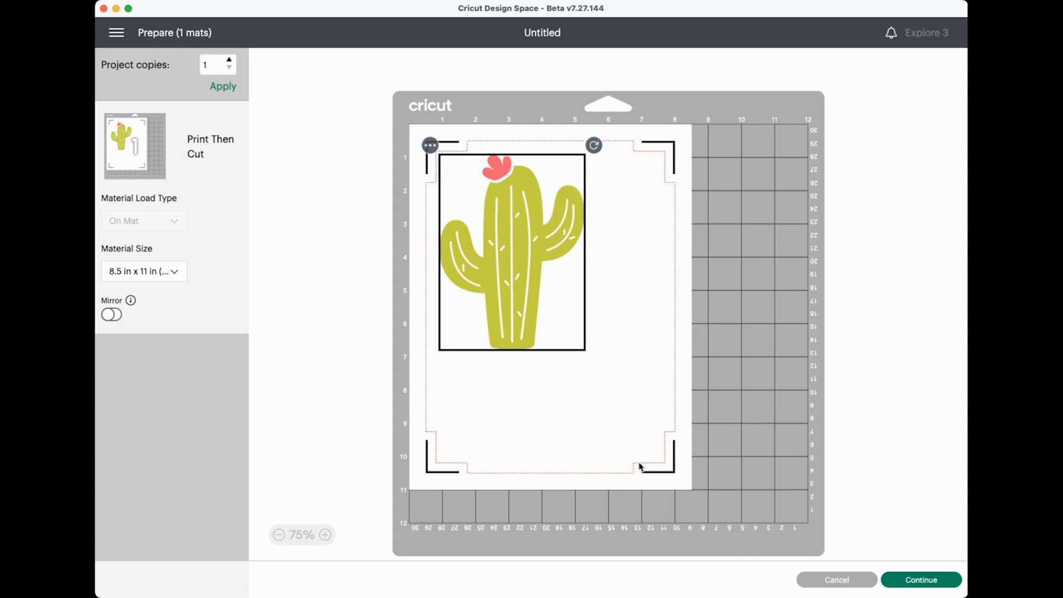
mouse_move(470, 474)
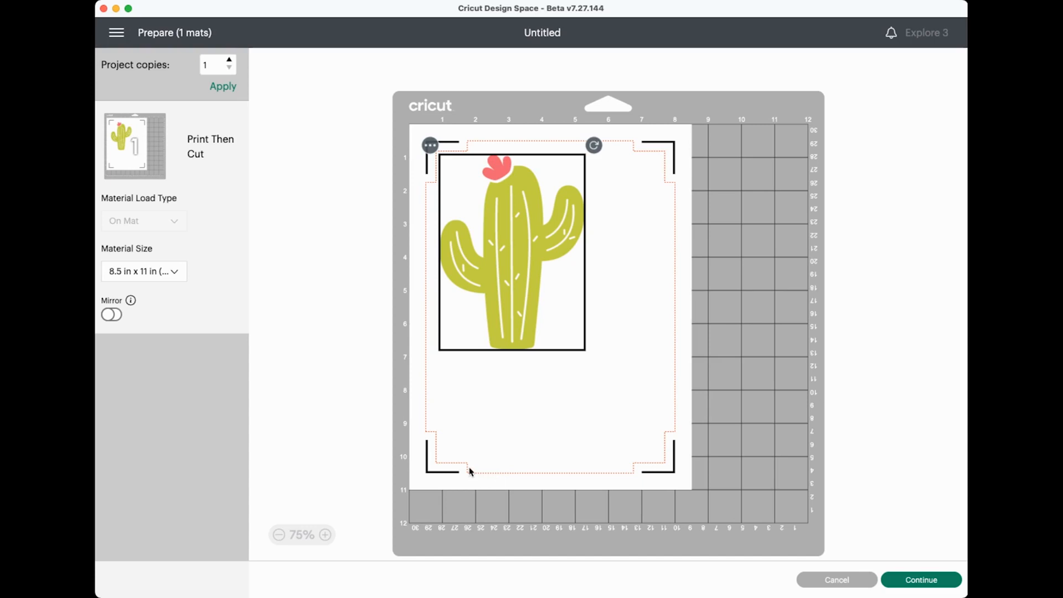
mouse_move(518, 412)
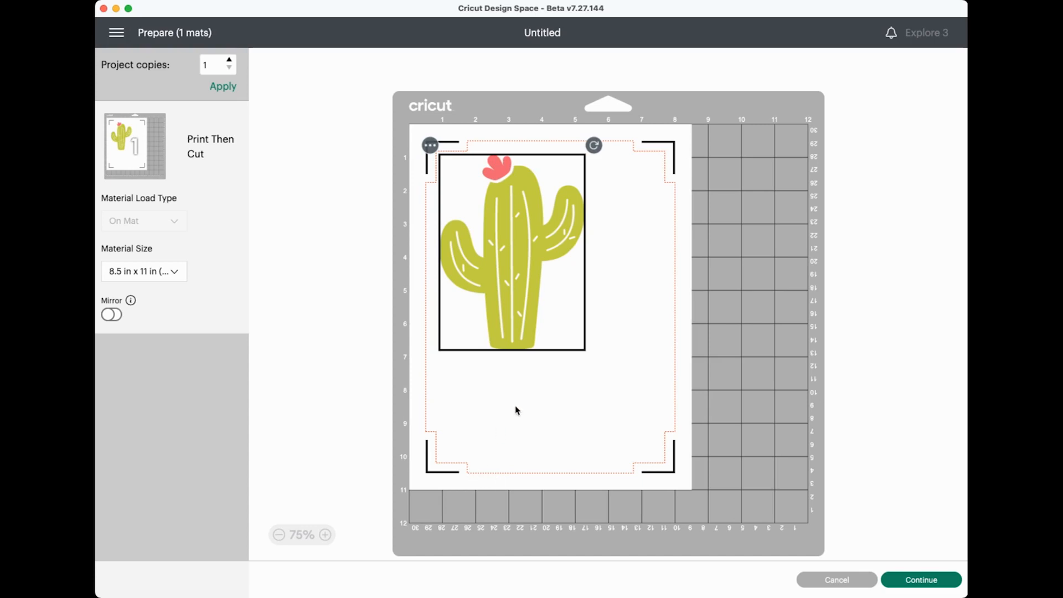
mouse_move(555, 403)
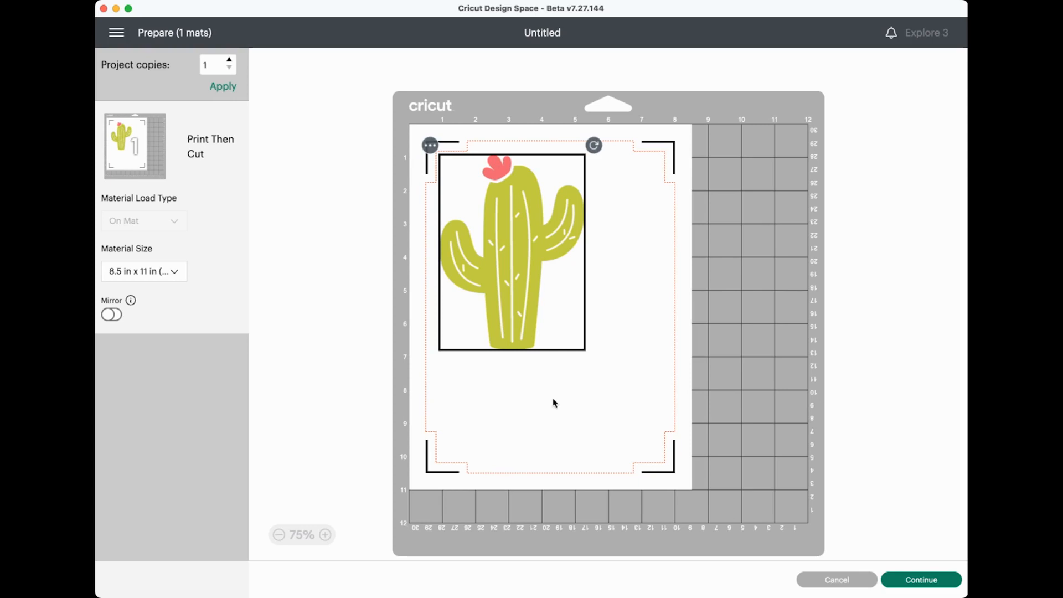
mouse_move(465, 168)
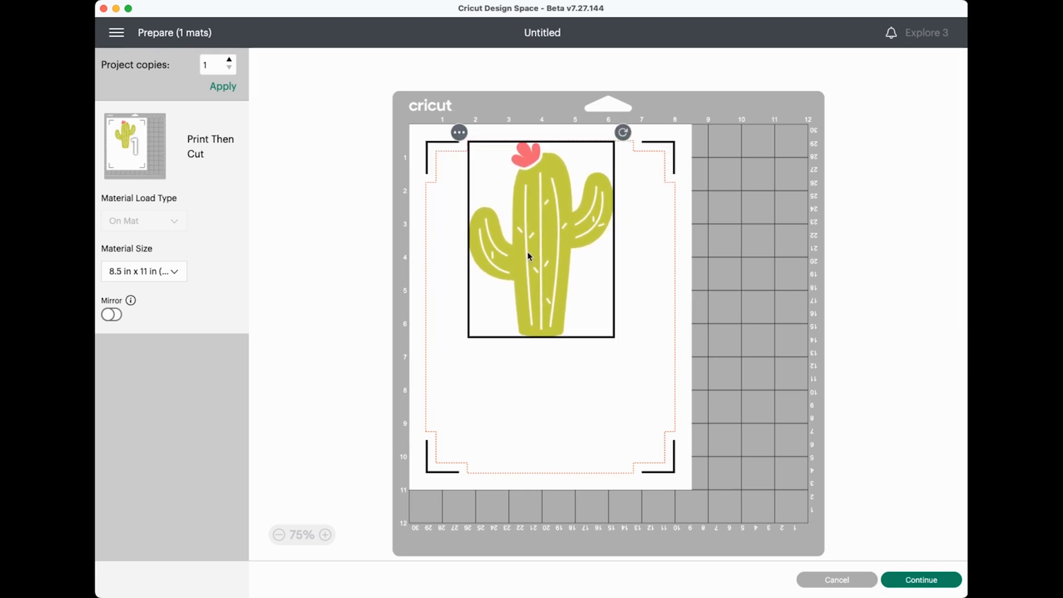
drag(529, 256, 485, 299)
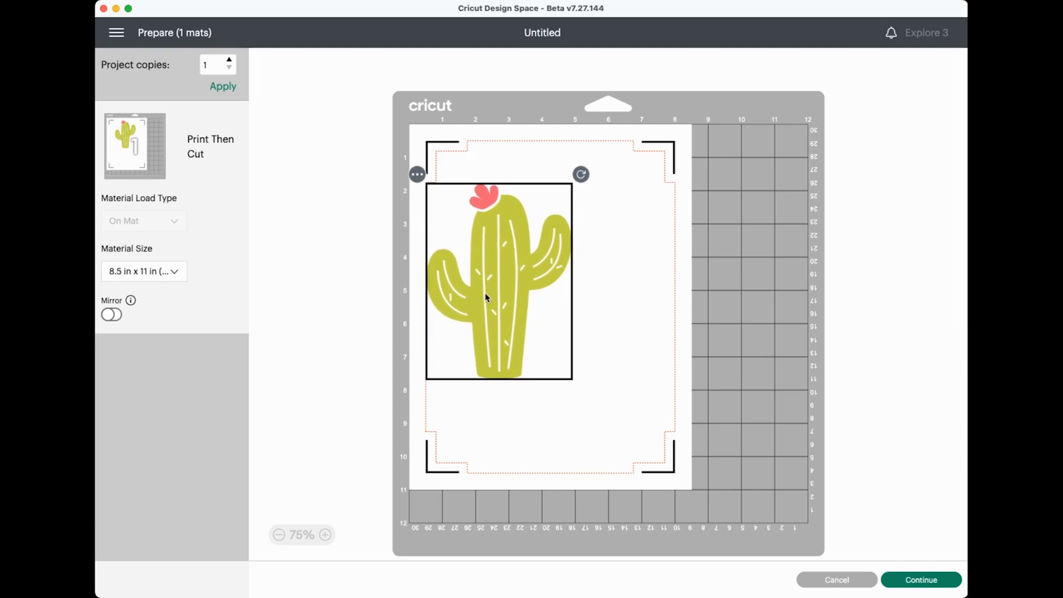
click(837, 580)
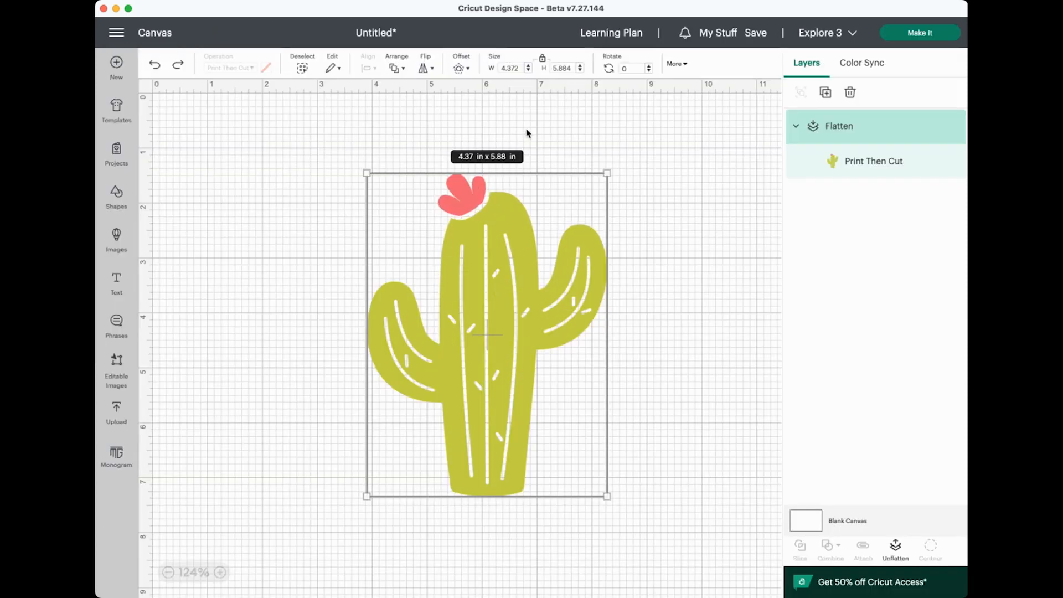
mouse_move(340, 155)
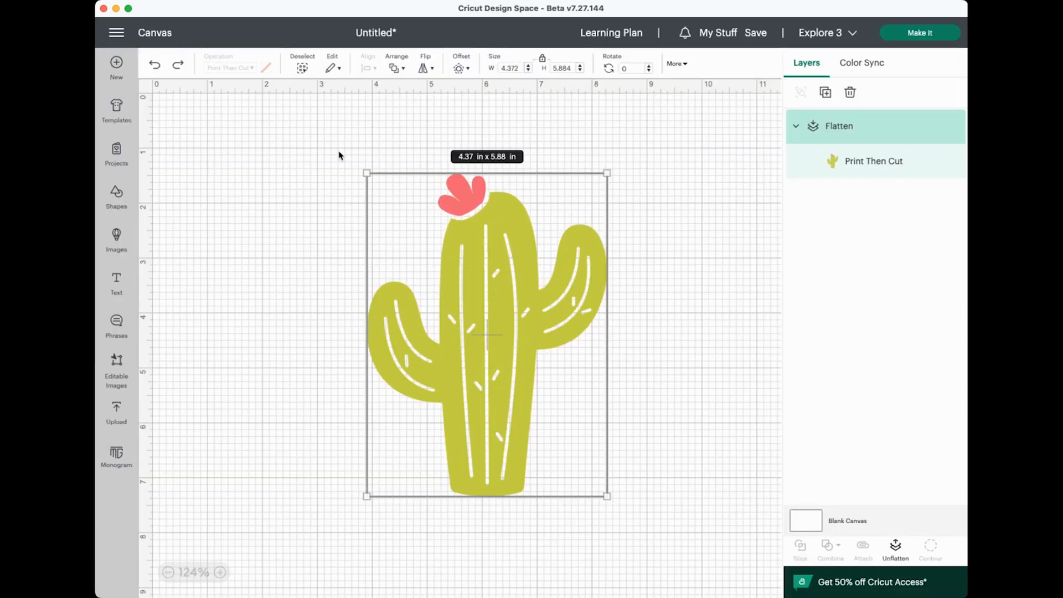
- Apply a 6.75-inch width to the cactus in the Size toolbar
click(511, 67)
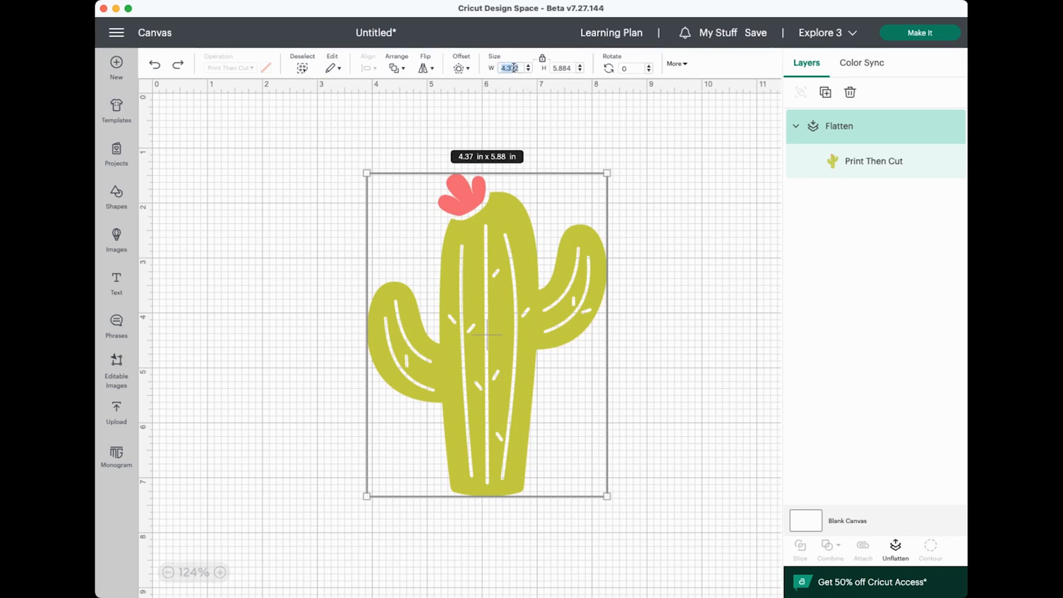
text(6.75)
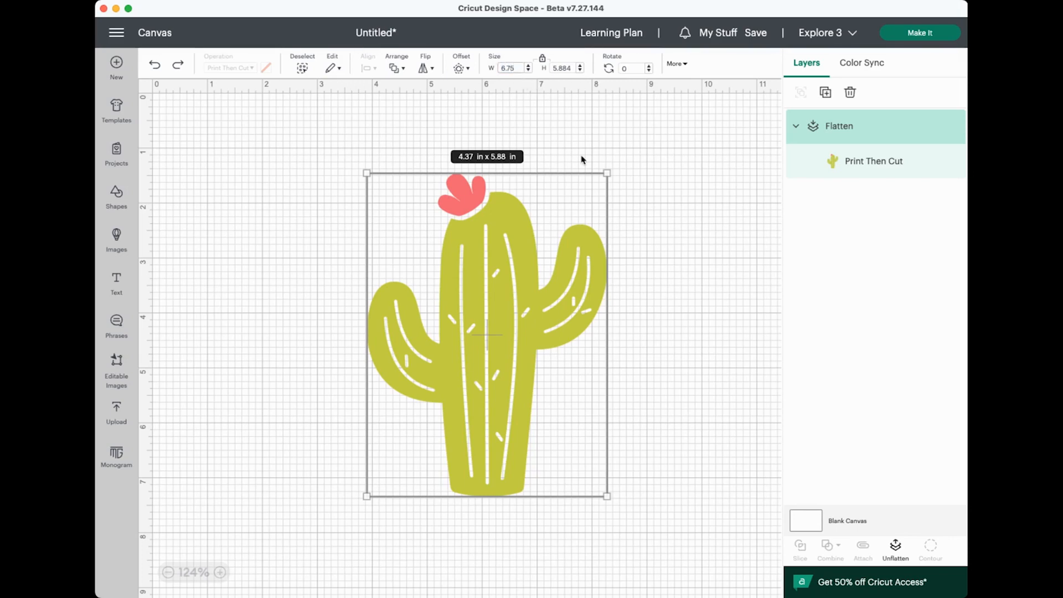
click(920, 32)
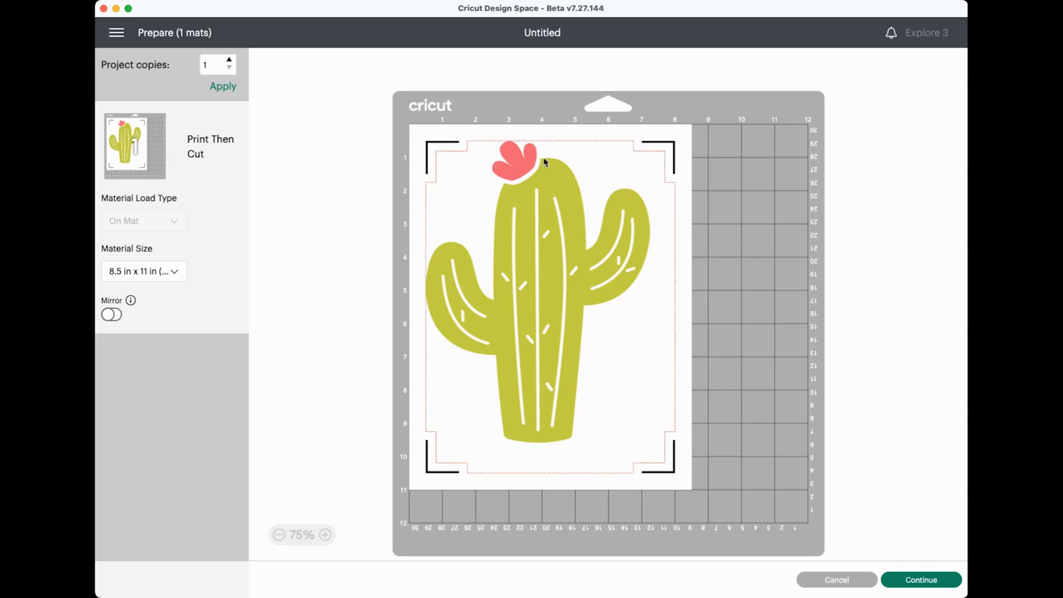
mouse_move(458, 176)
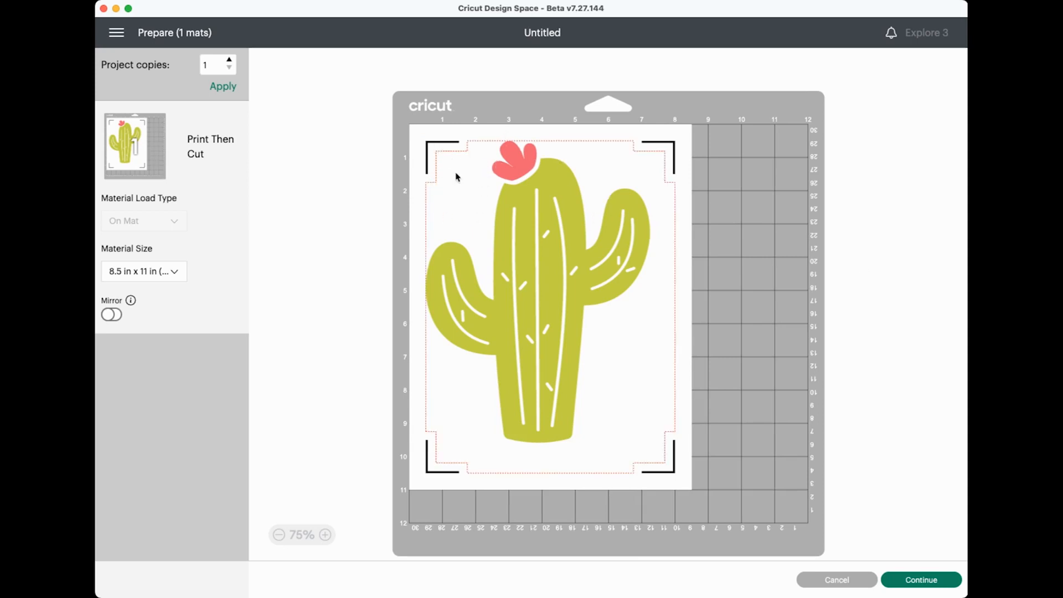
mouse_move(464, 228)
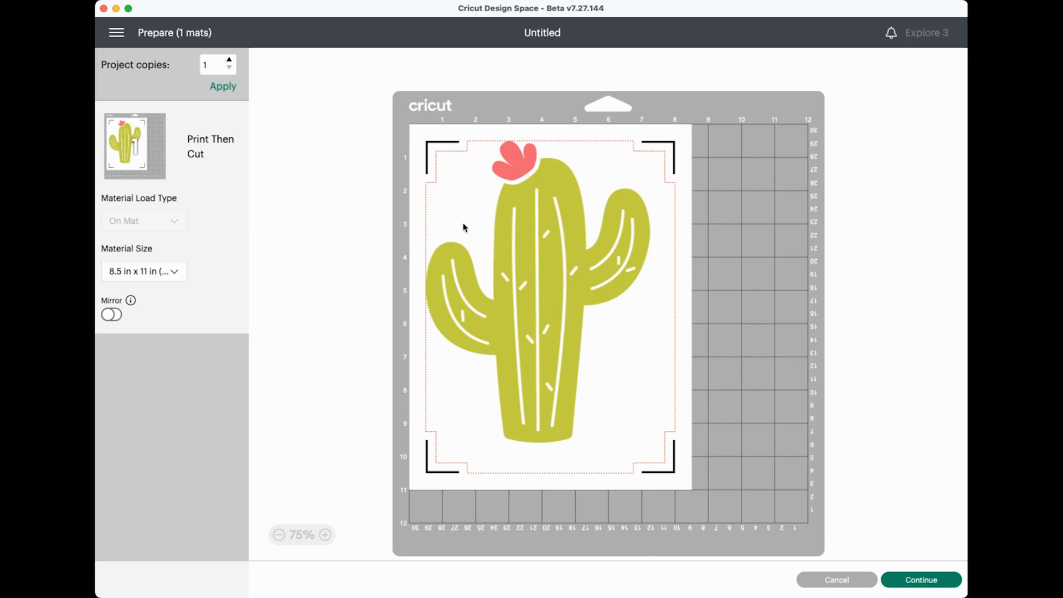
mouse_move(672, 287)
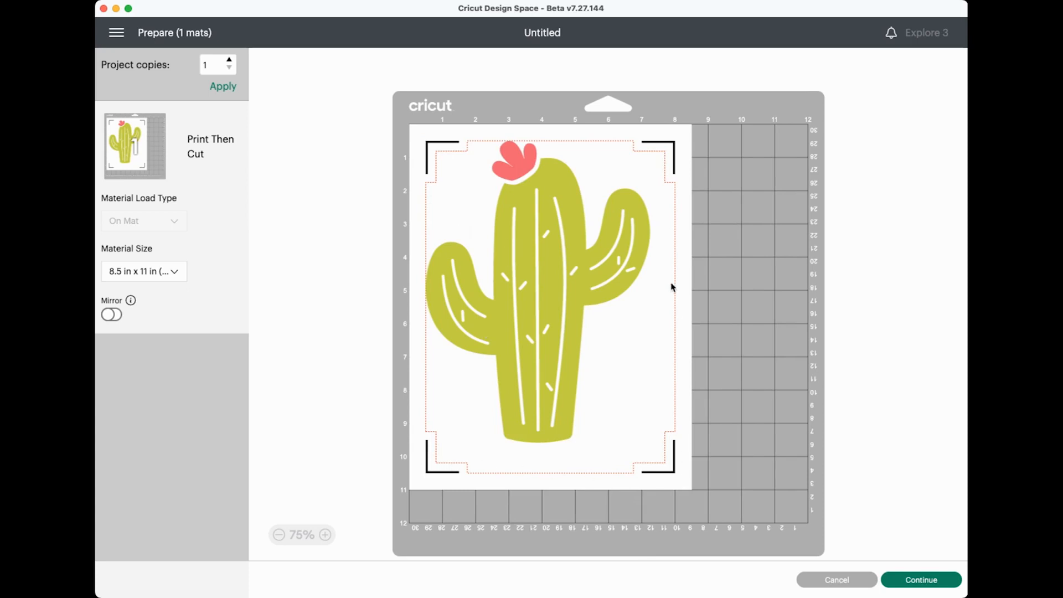
mouse_move(649, 481)
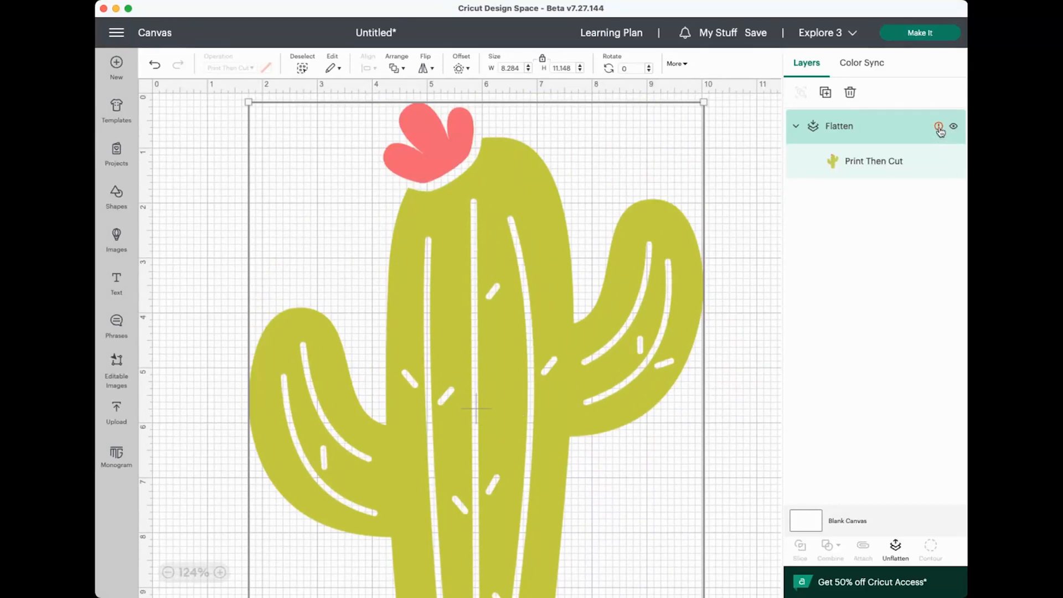
- Auto-resize the oversized cactus to about 7.39 x 9.94 inches for Letter, then open the mat preview
click(938, 126)
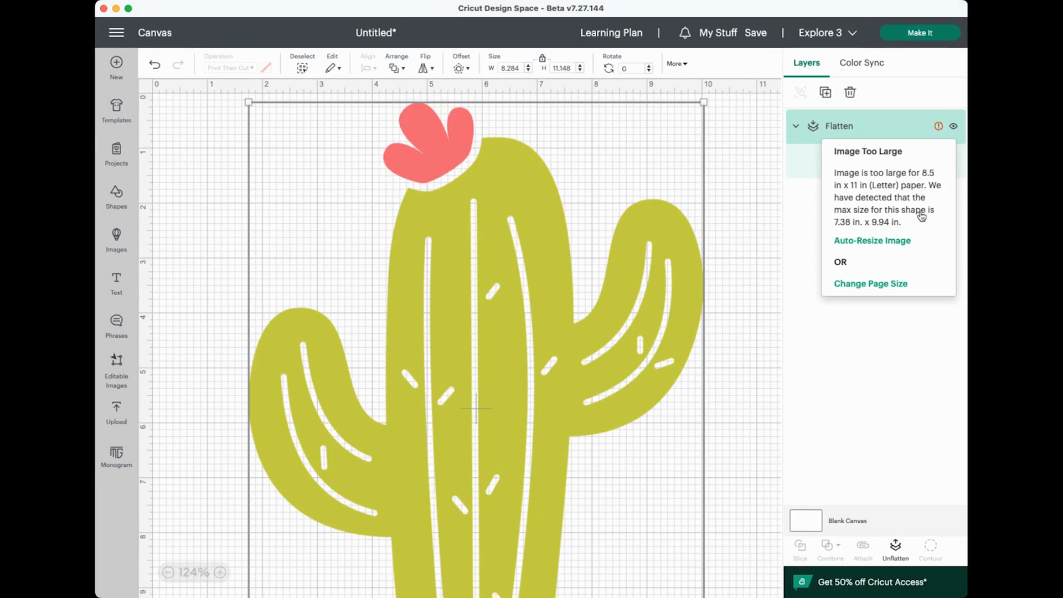
mouse_move(874, 245)
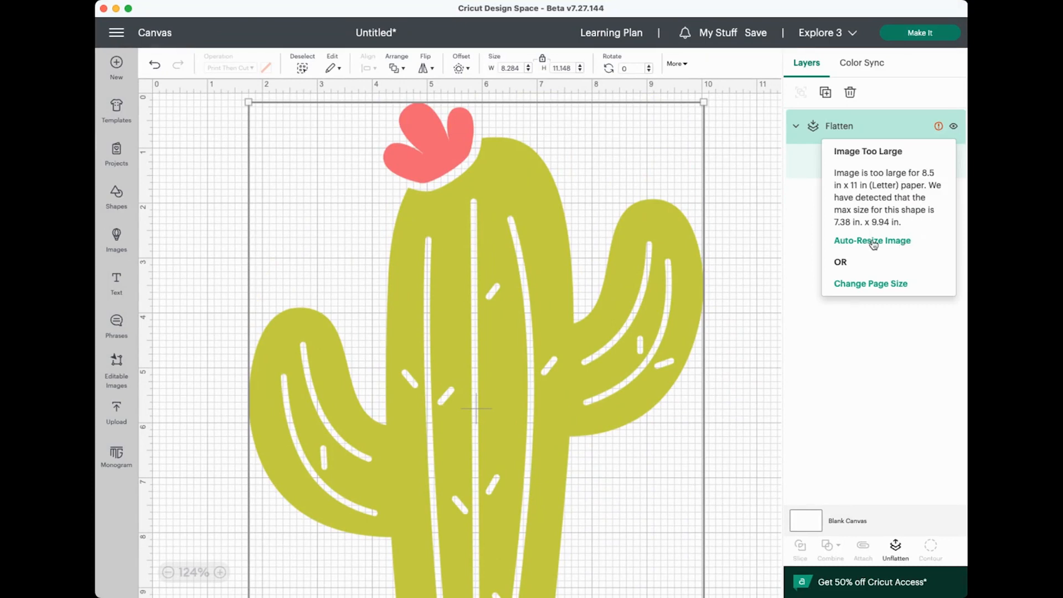
mouse_move(675, 154)
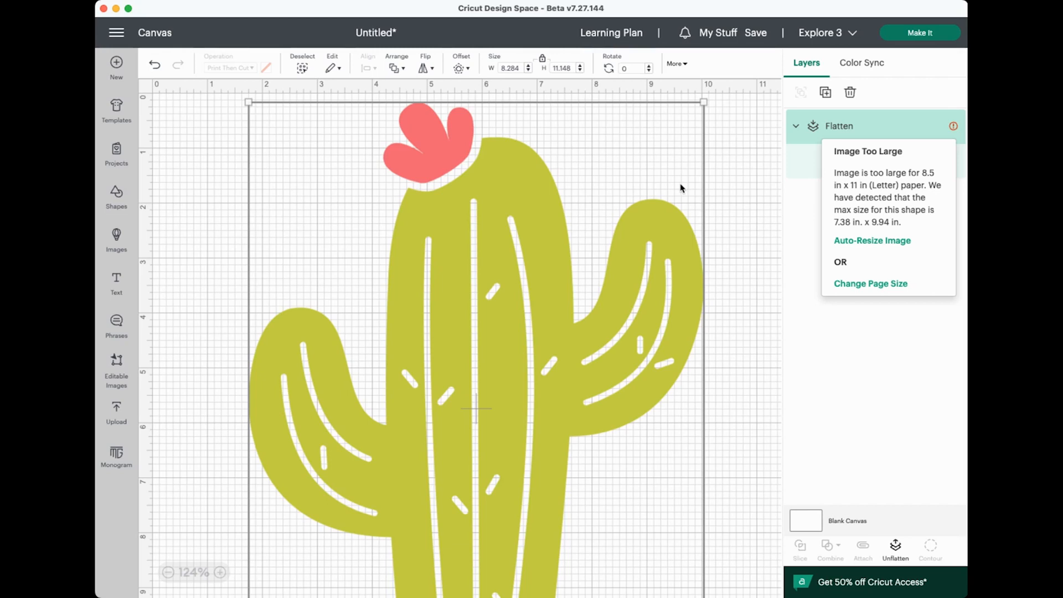
mouse_move(697, 190)
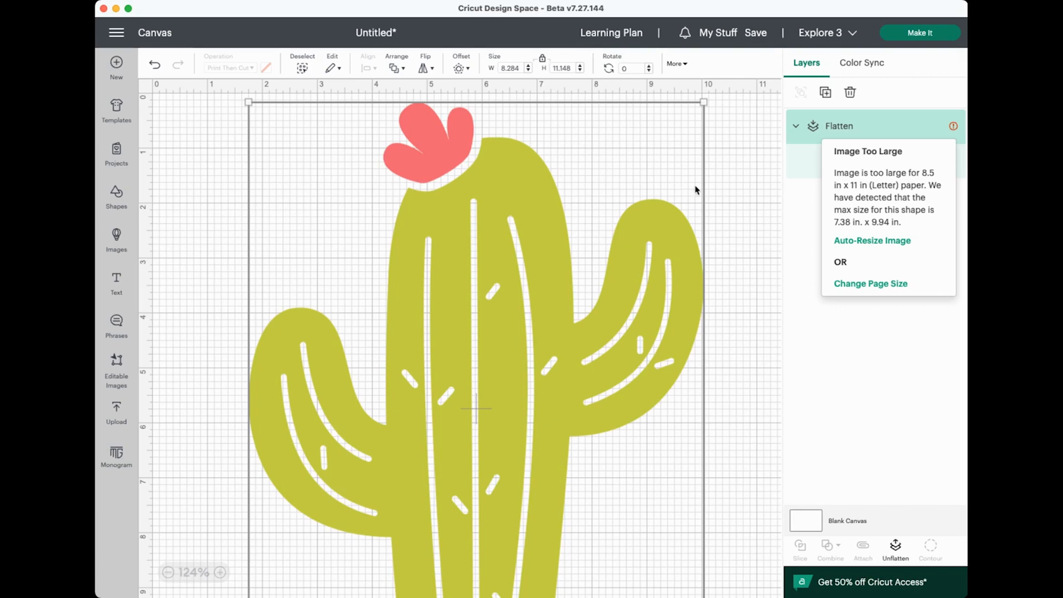
click(872, 241)
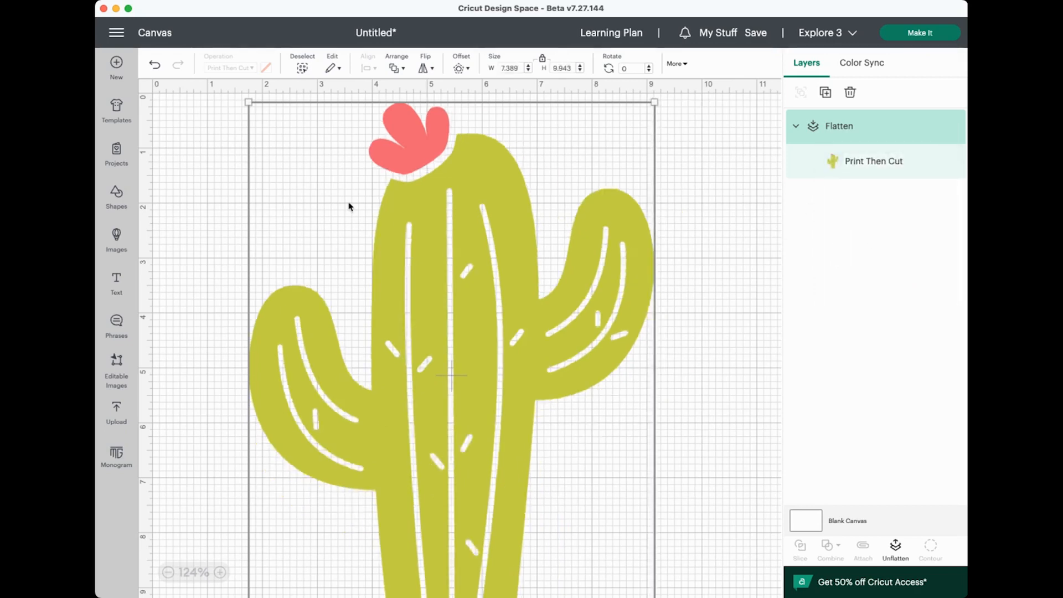
mouse_move(569, 239)
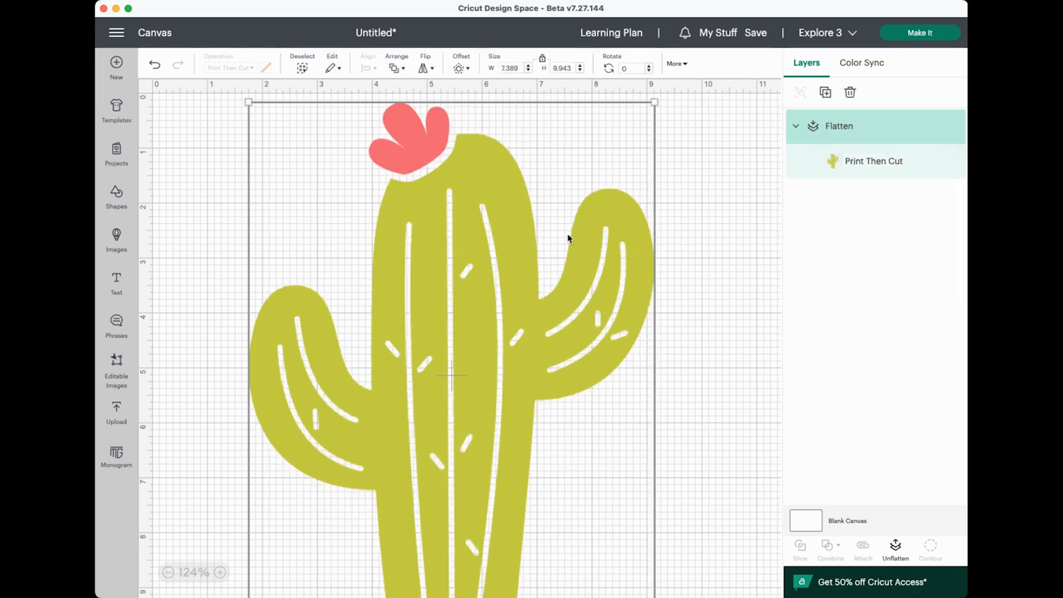
click(920, 32)
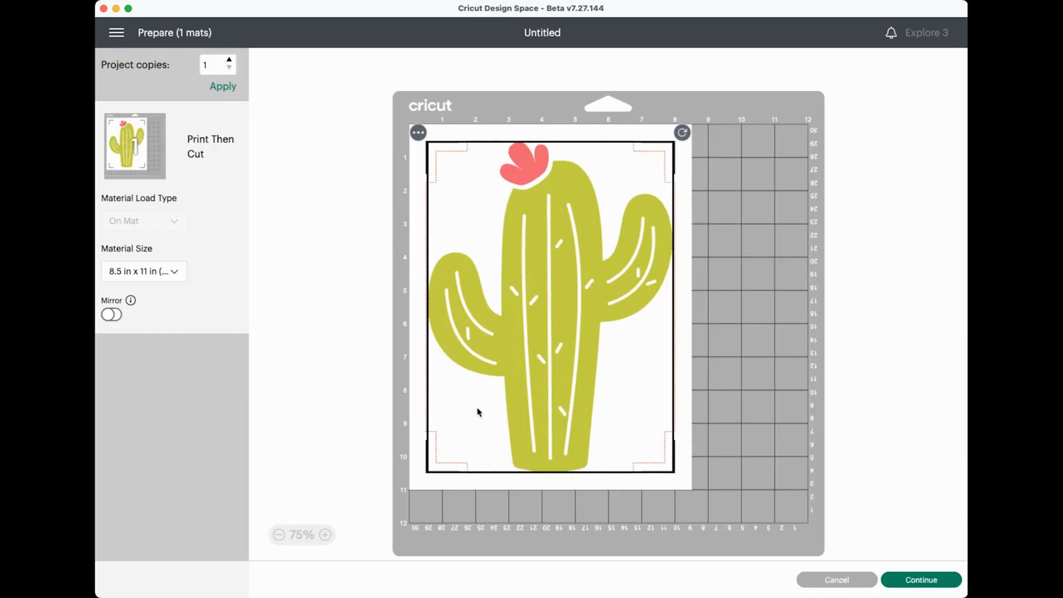
mouse_move(530, 359)
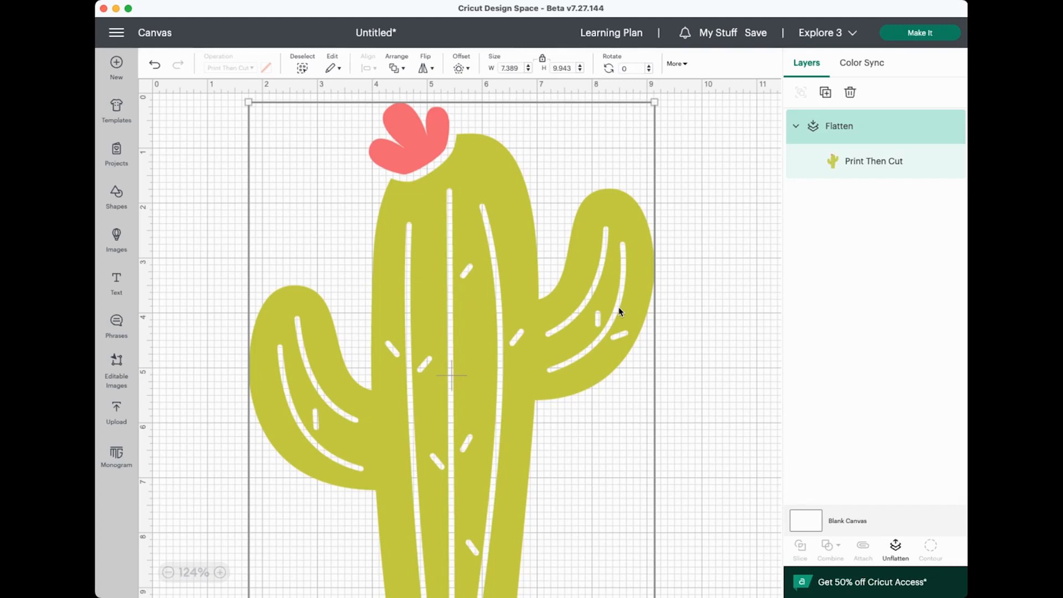
mouse_move(602, 310)
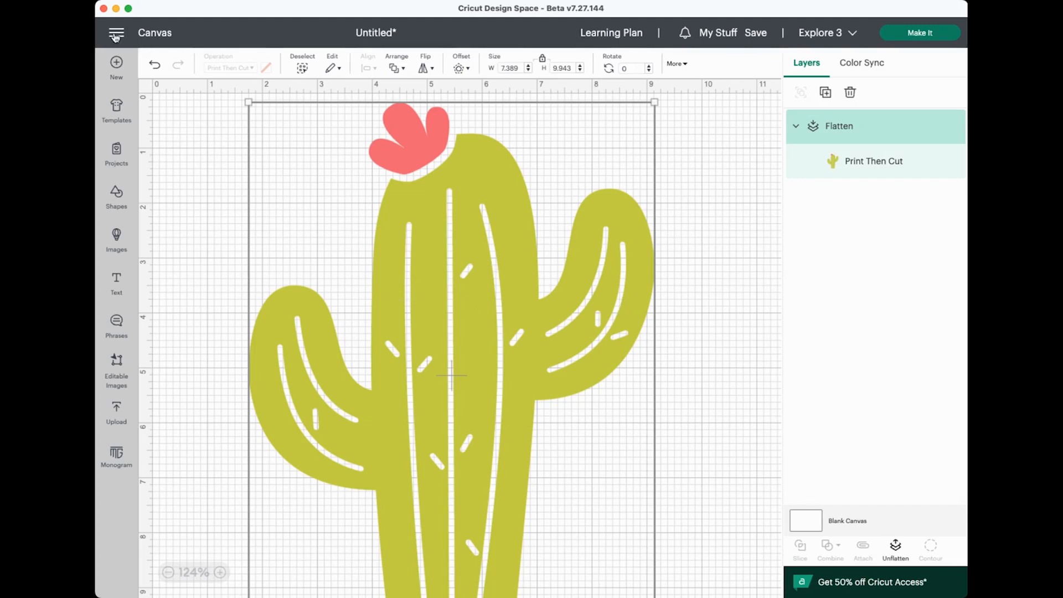
click(116, 32)
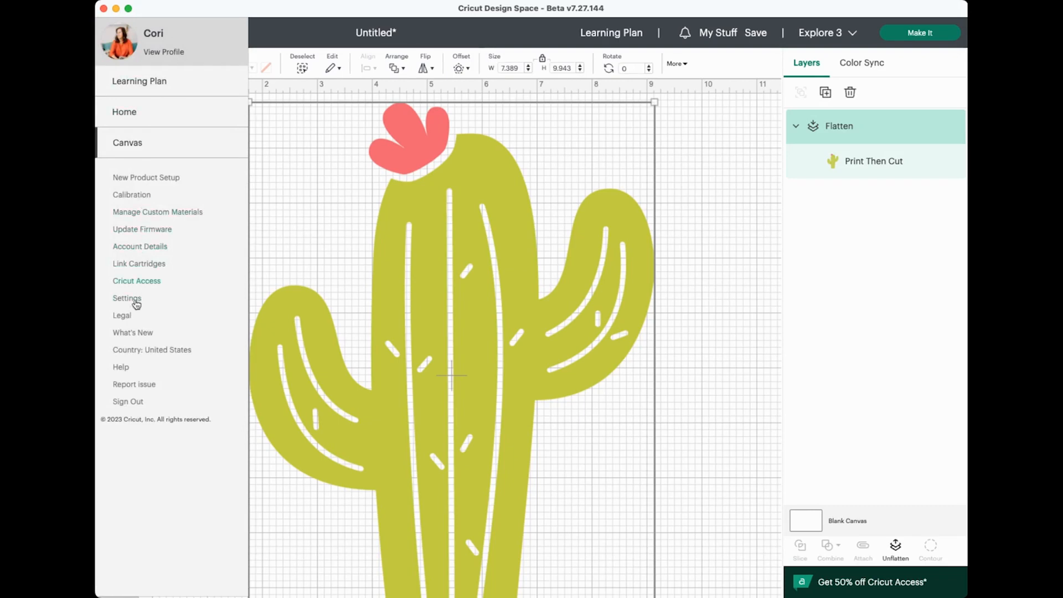
click(127, 299)
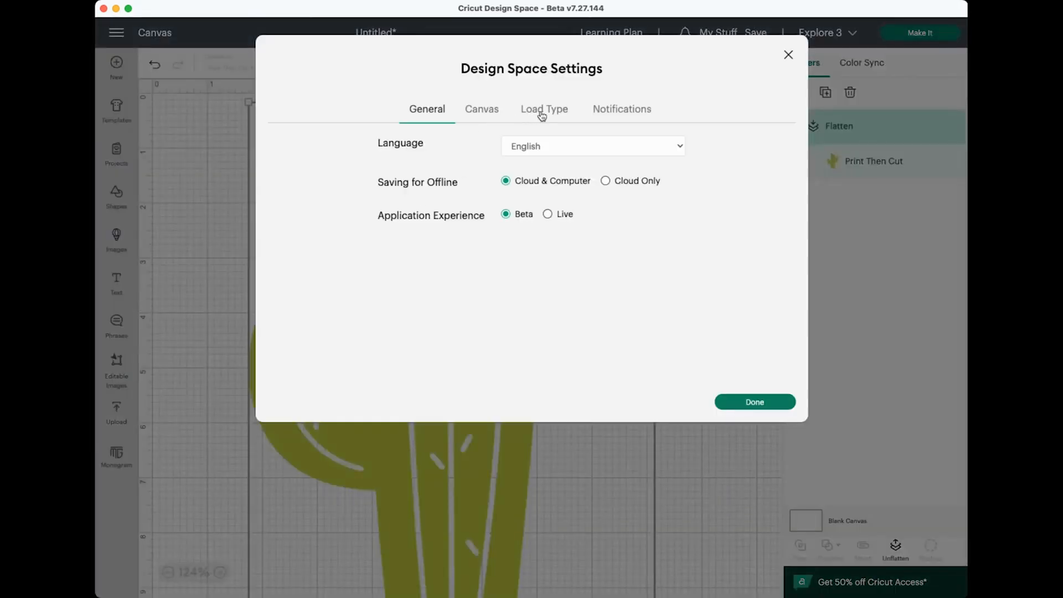
click(545, 109)
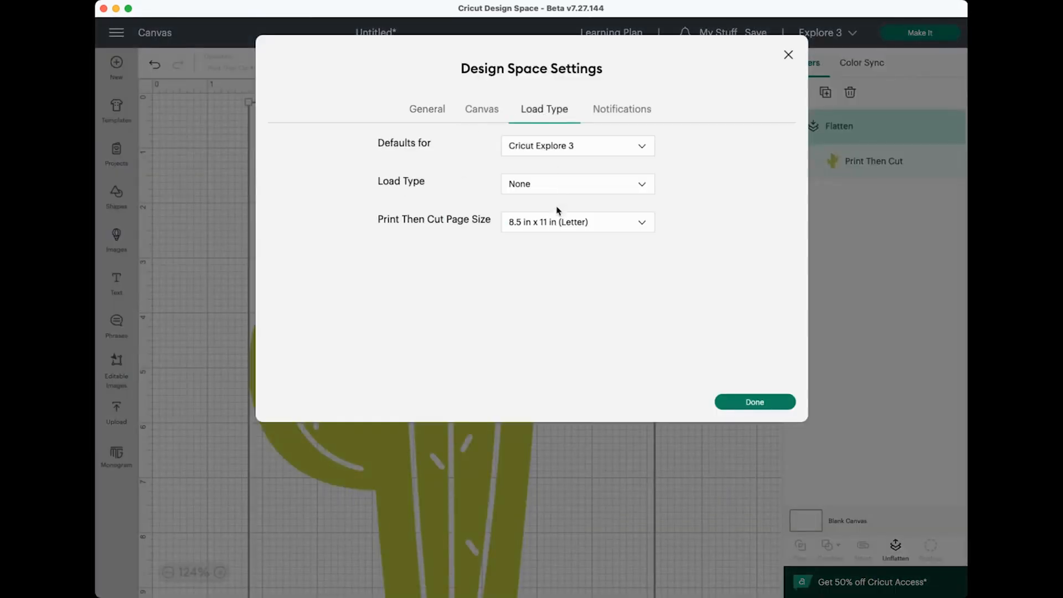
click(601, 222)
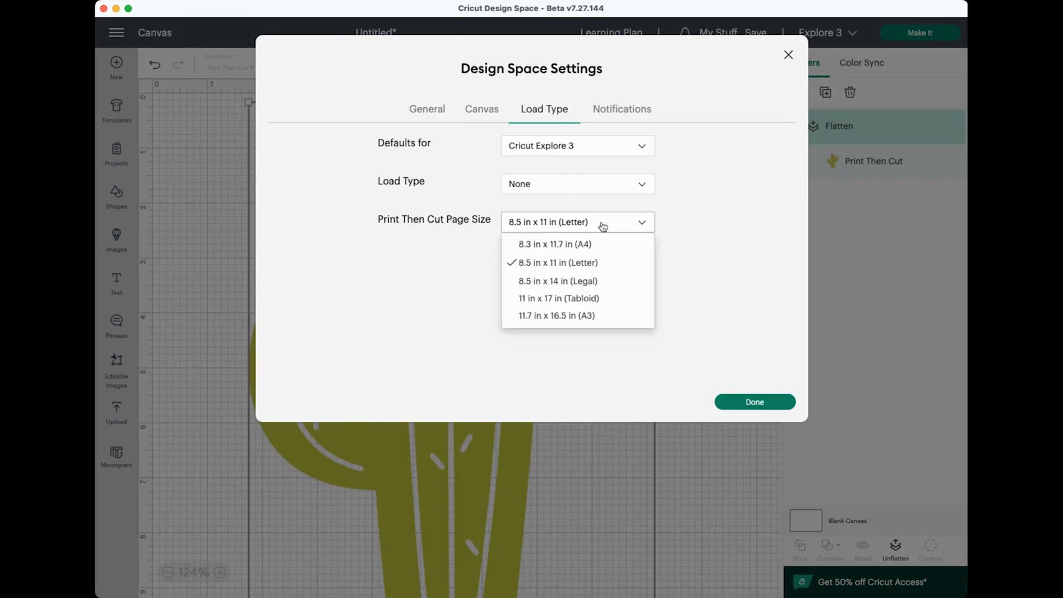
mouse_move(622, 269)
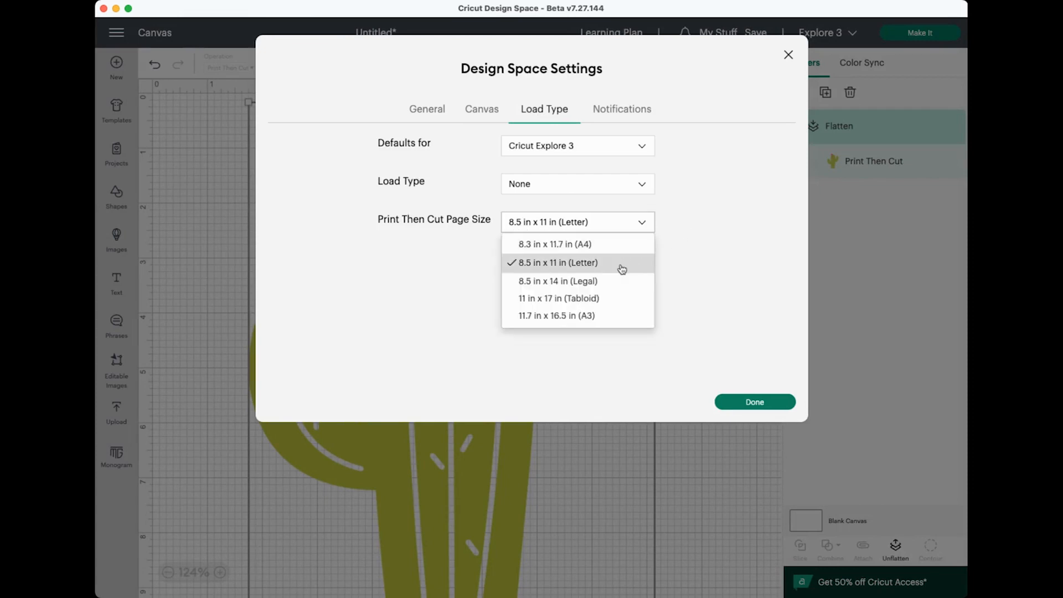
mouse_move(622, 327)
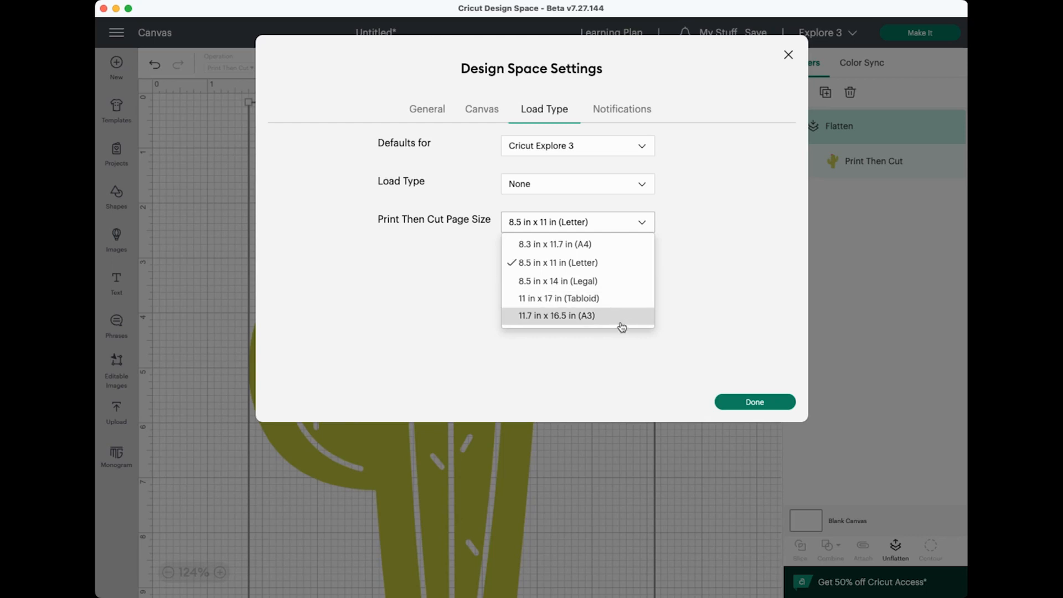
mouse_move(621, 306)
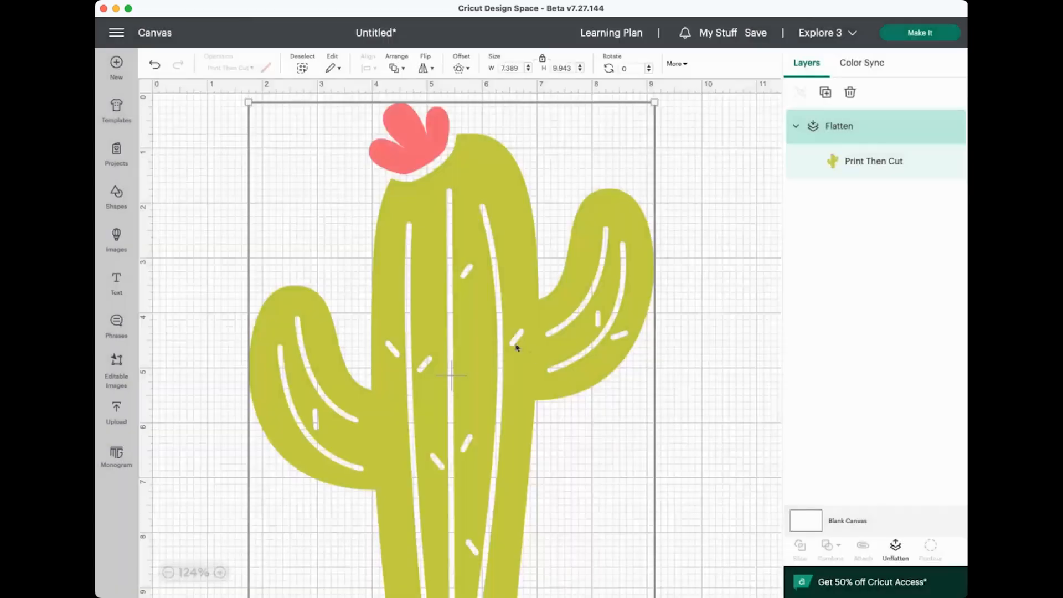
- Check the too-large warning on the enlarged cactus and choose Change Page Size
scroll(down, 3)
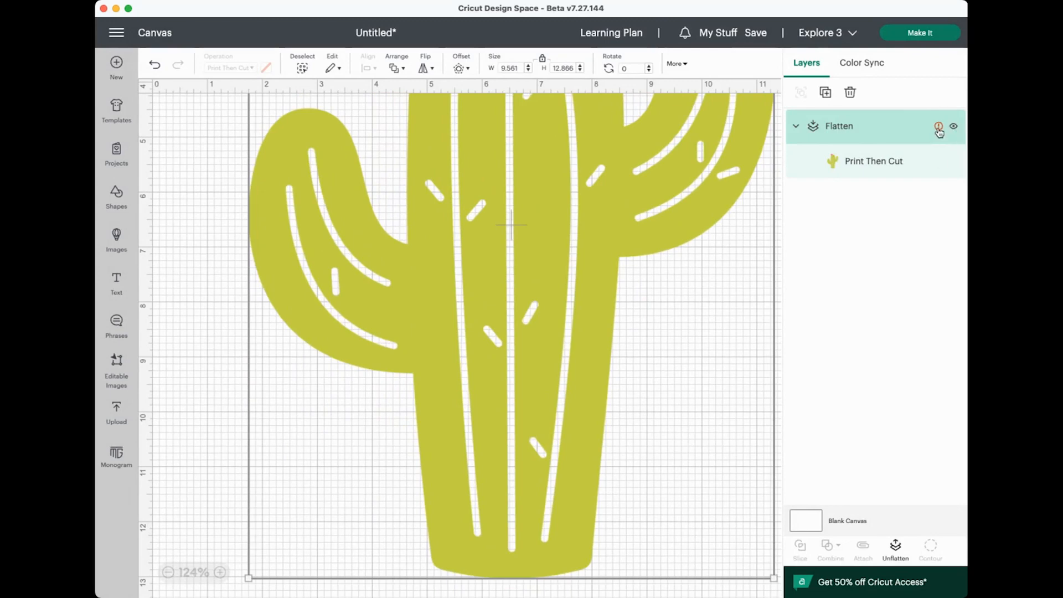
click(939, 126)
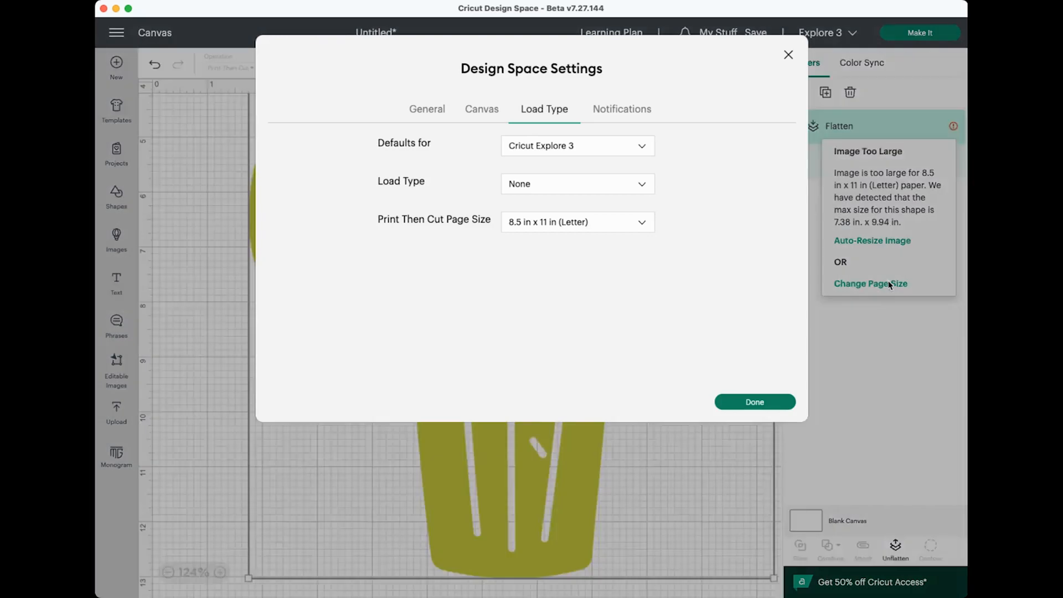
click(578, 223)
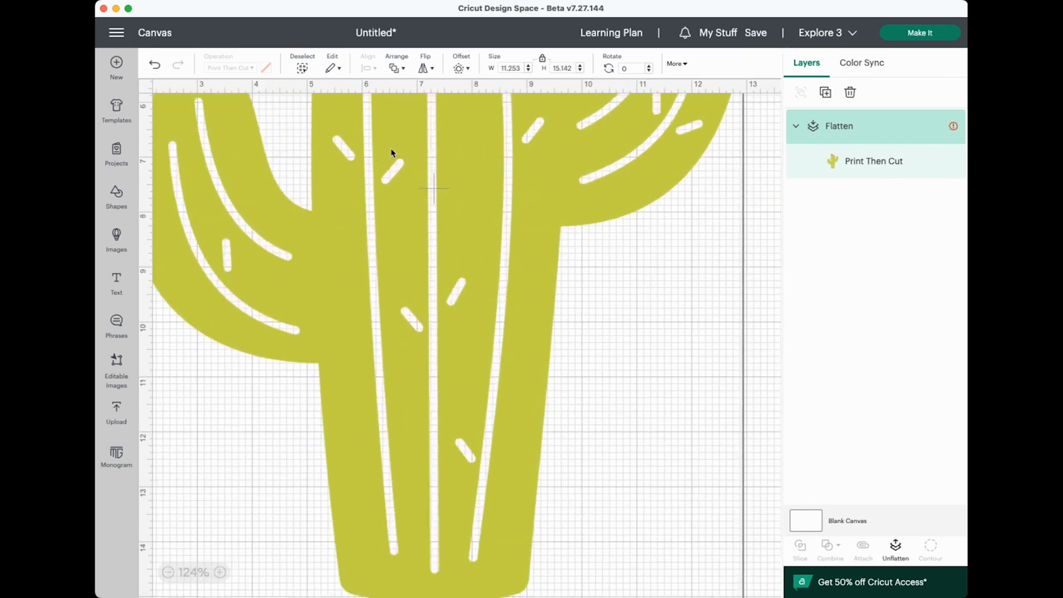
- Open the Prepare screen showing the cactus on an 11 x 17 in Print Then Cut mat
click(953, 126)
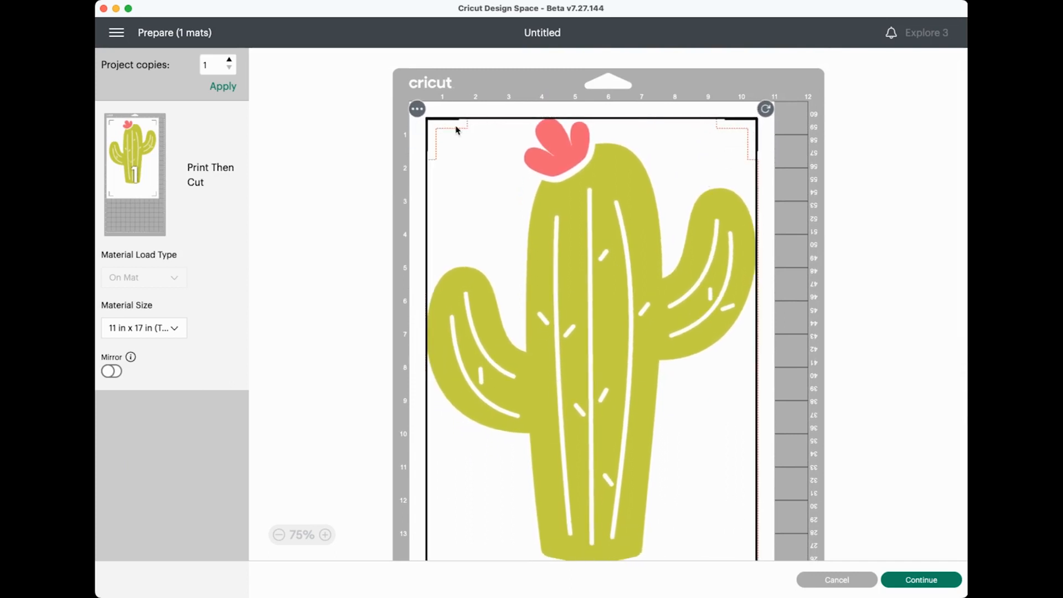
- Scroll through the mat preview, then cancel back to the design canvas
scroll(down, 3)
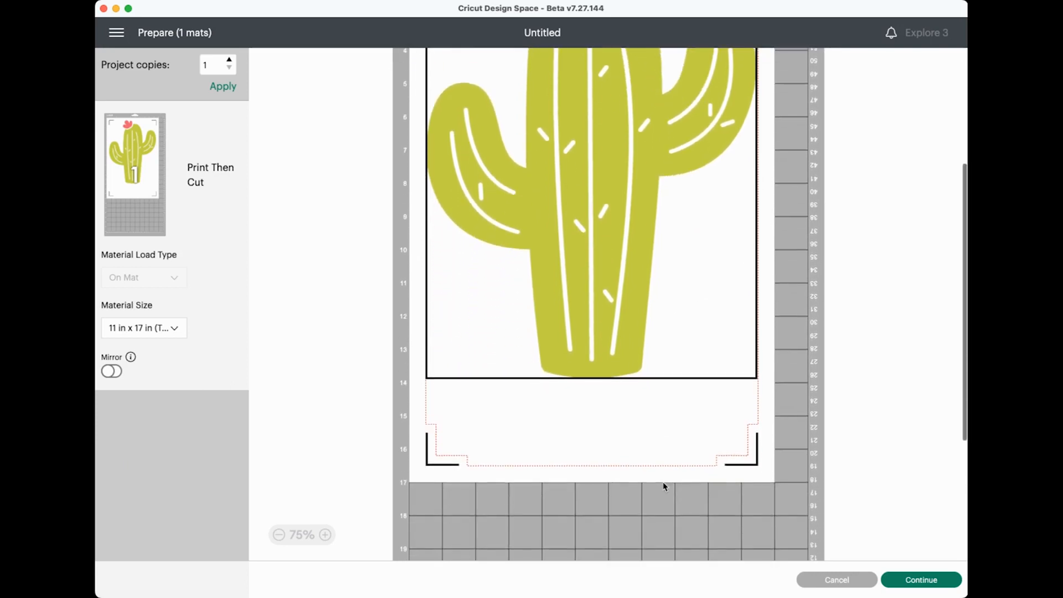
mouse_move(679, 330)
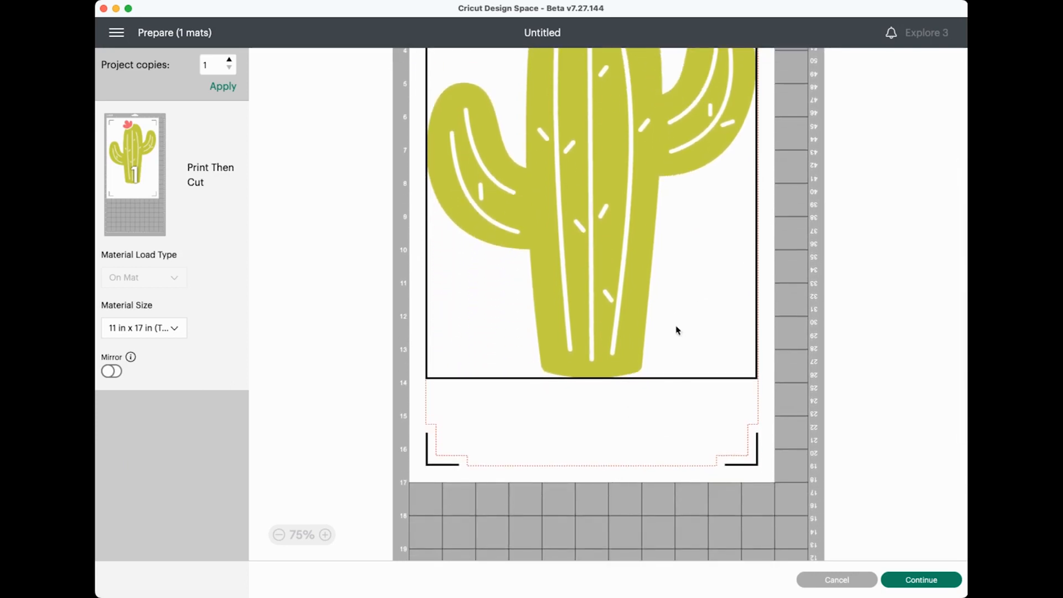
mouse_move(679, 318)
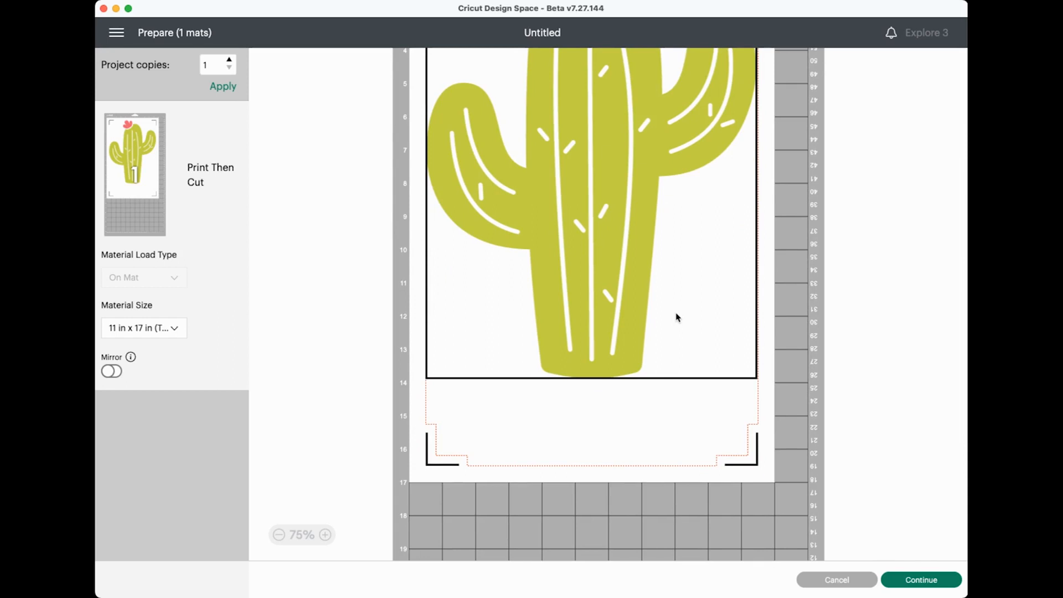
click(837, 580)
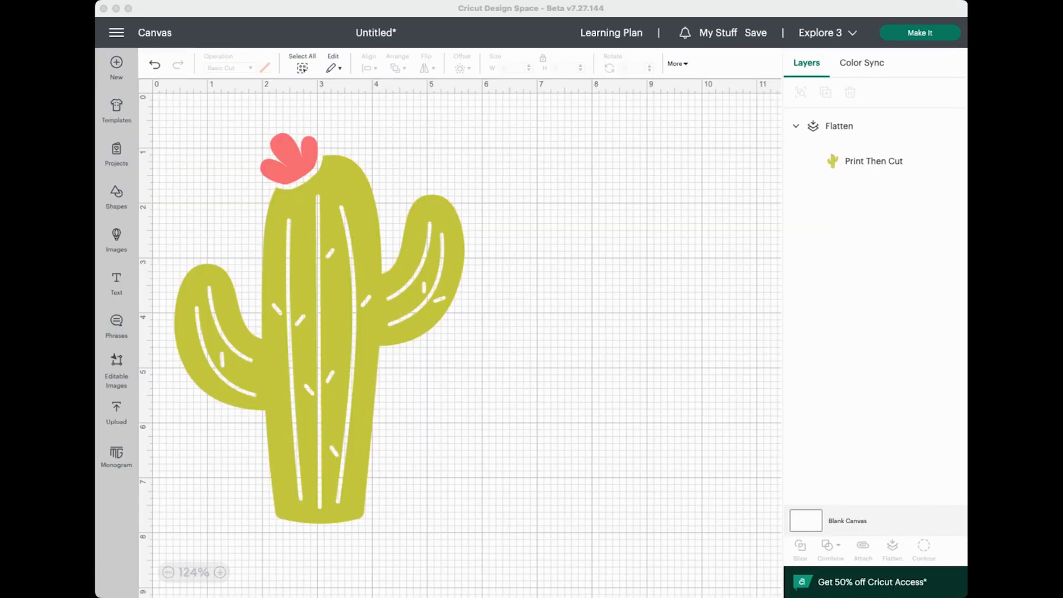